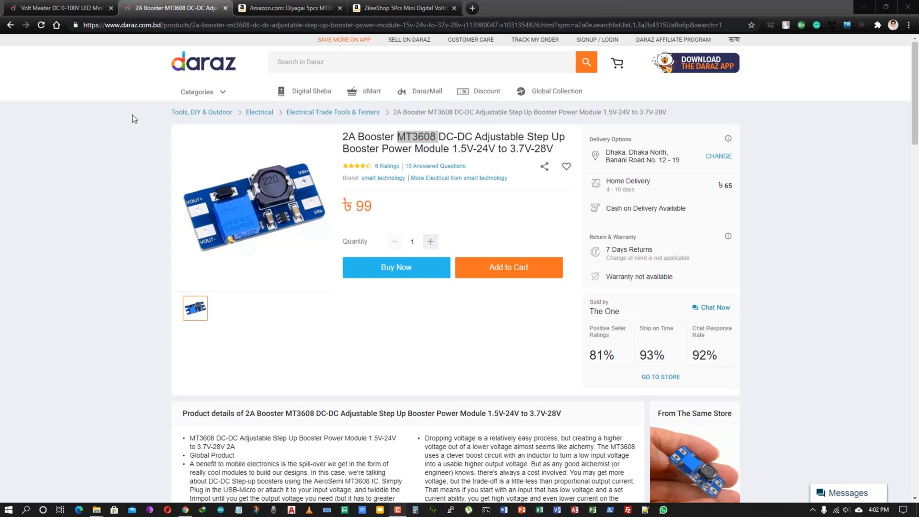
mouse_move(158, 99)
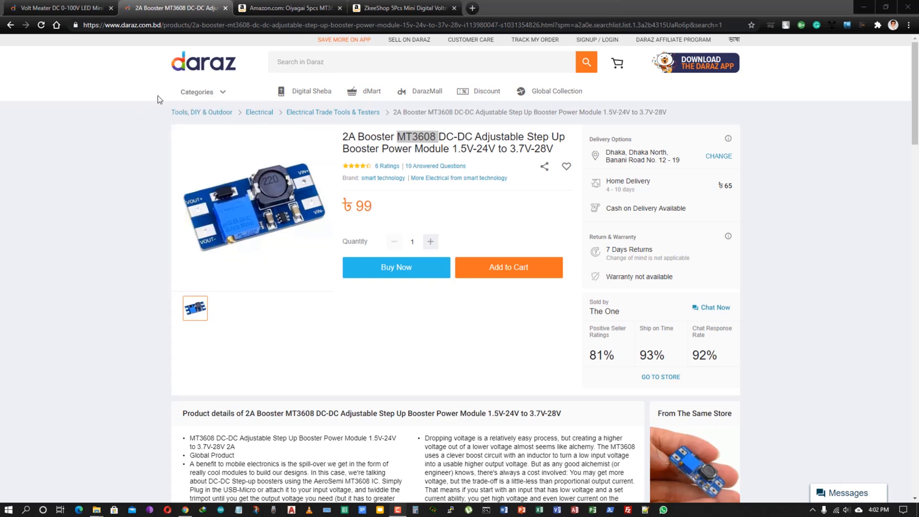
mouse_move(406, 231)
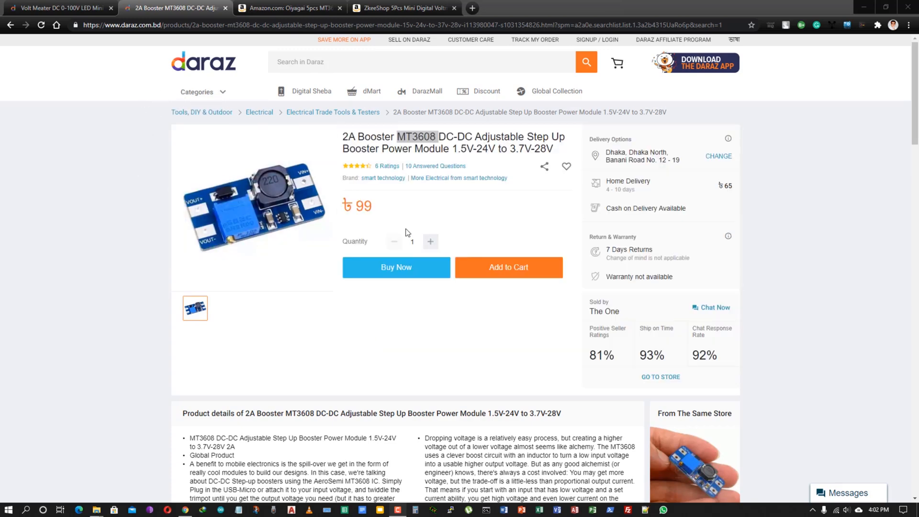
mouse_move(374, 215)
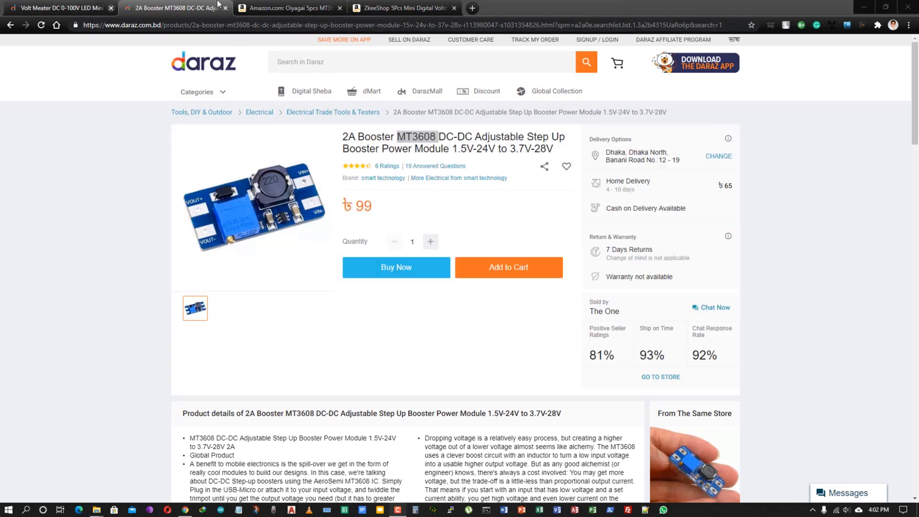
Bring up Amazon's Oiyagai 5pcs MT3608 step-up module listing at $8.00 plus $64.89 shipping.
click(287, 8)
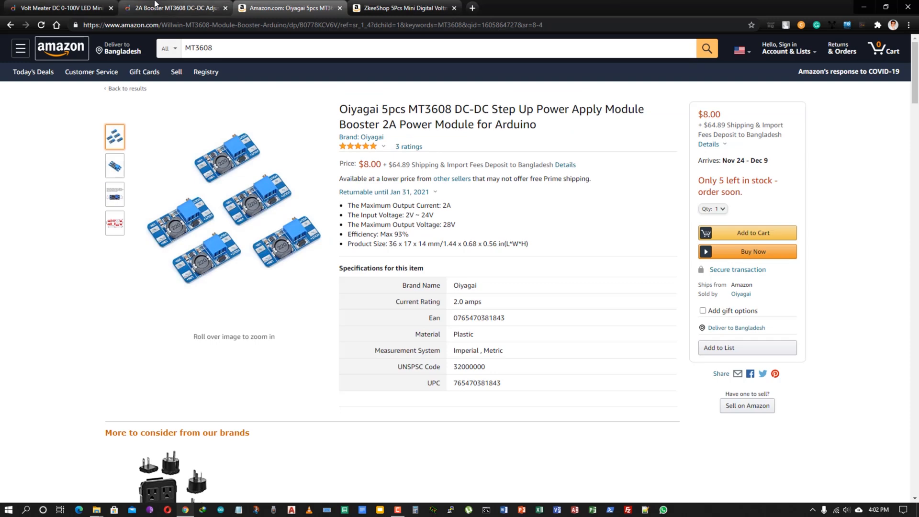
mouse_move(173, 8)
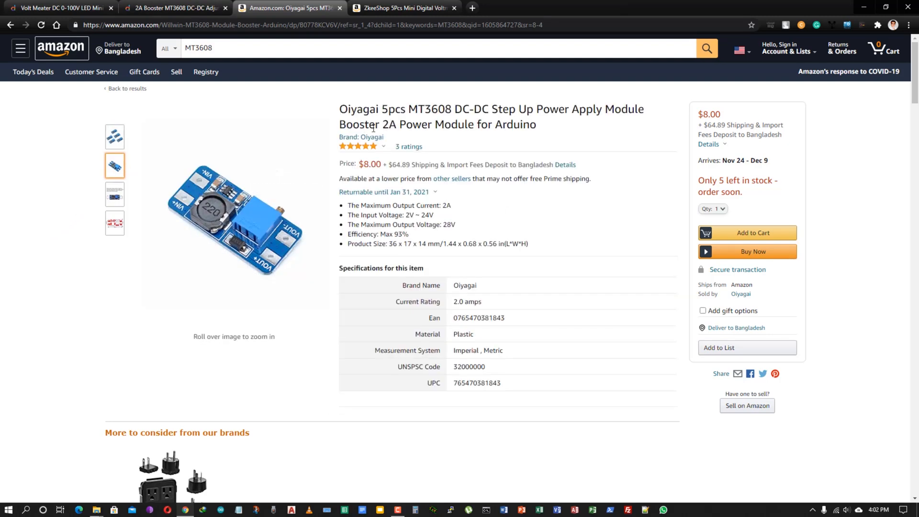
mouse_move(234, 220)
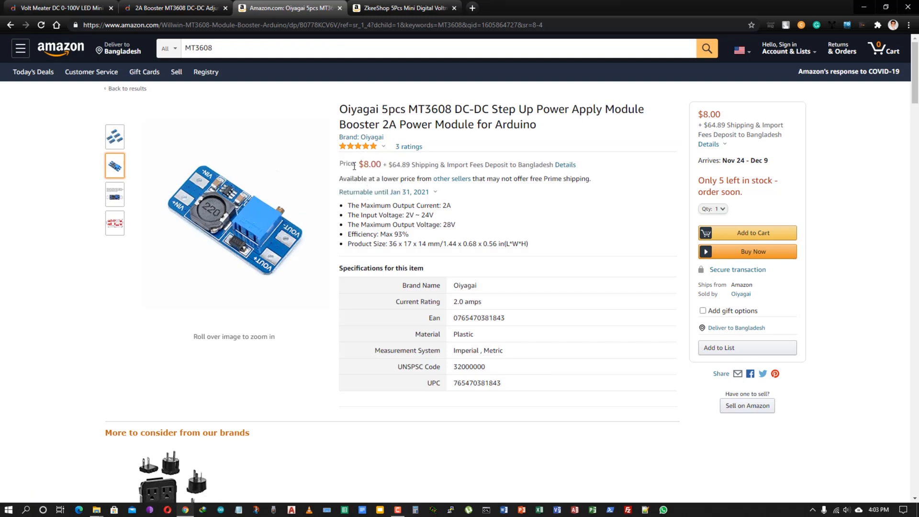
mouse_move(508, 92)
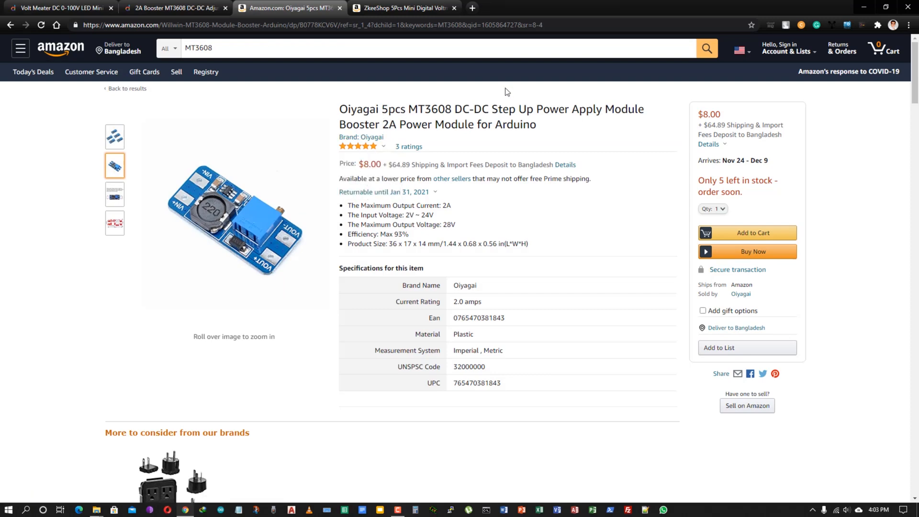
mouse_move(17, 157)
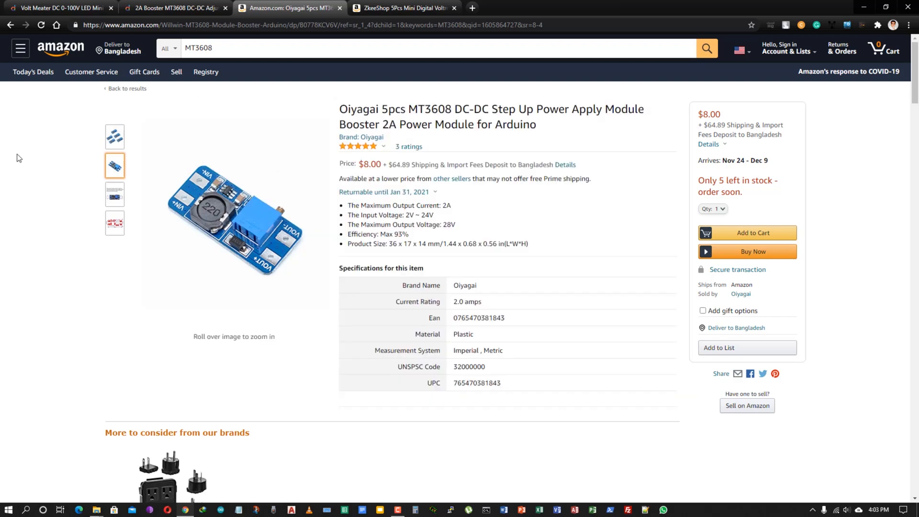